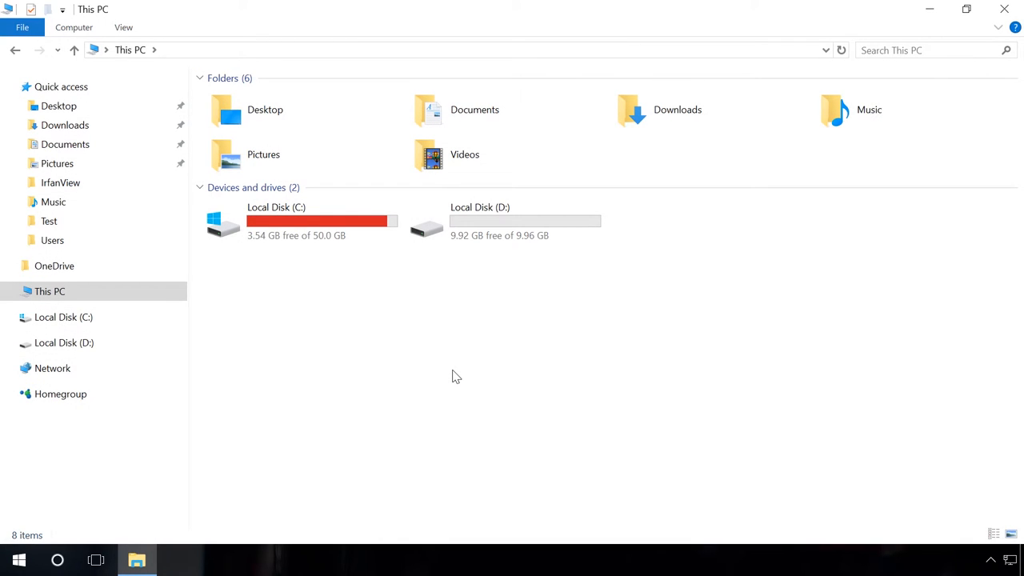
mouse_move(326, 280)
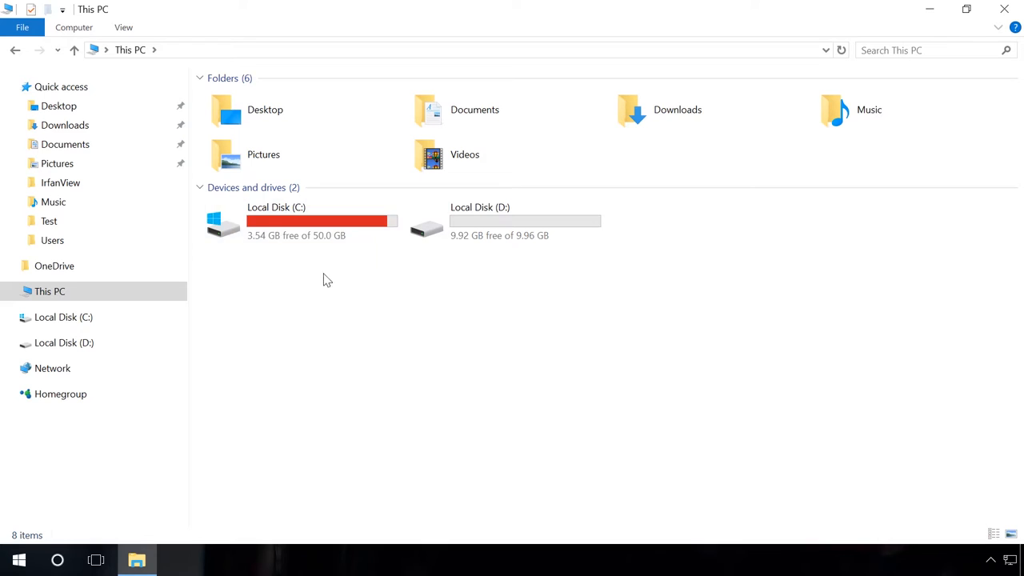
mouse_move(362, 308)
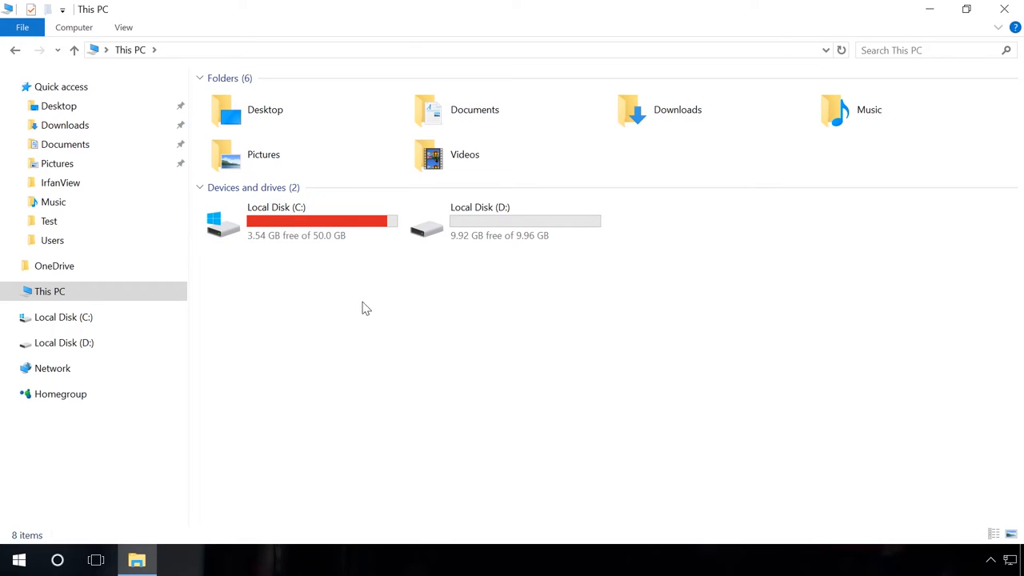
mouse_move(428, 344)
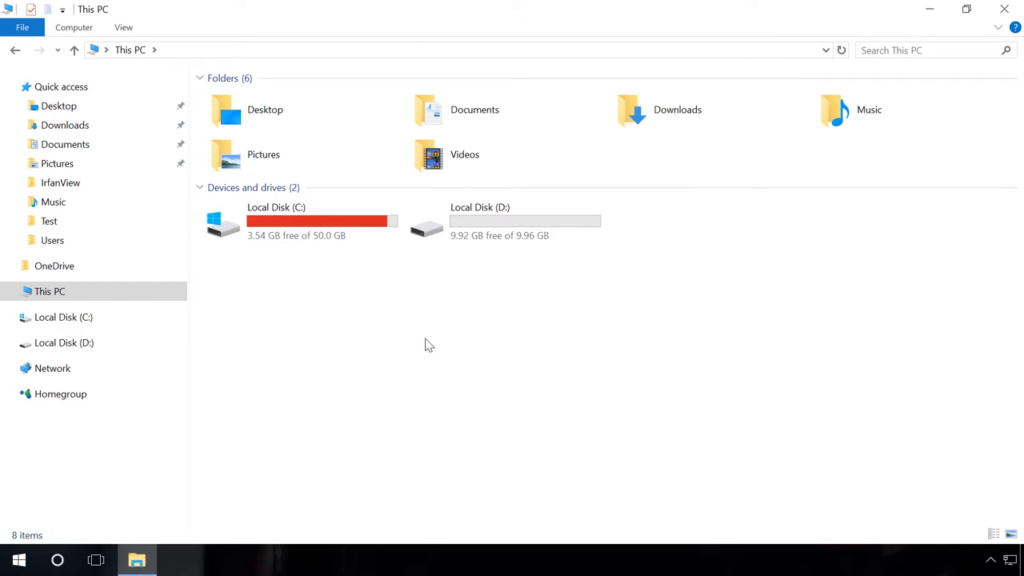
mouse_move(456, 334)
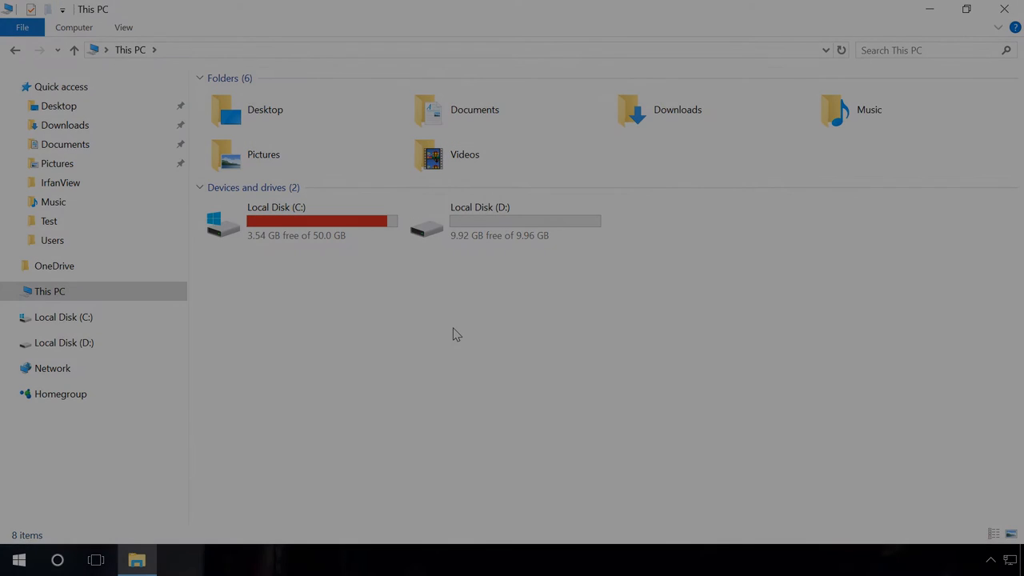
Launch CCleaner and review the Windows cleaning checklist in the Cleaner section.
left_click(177, 559)
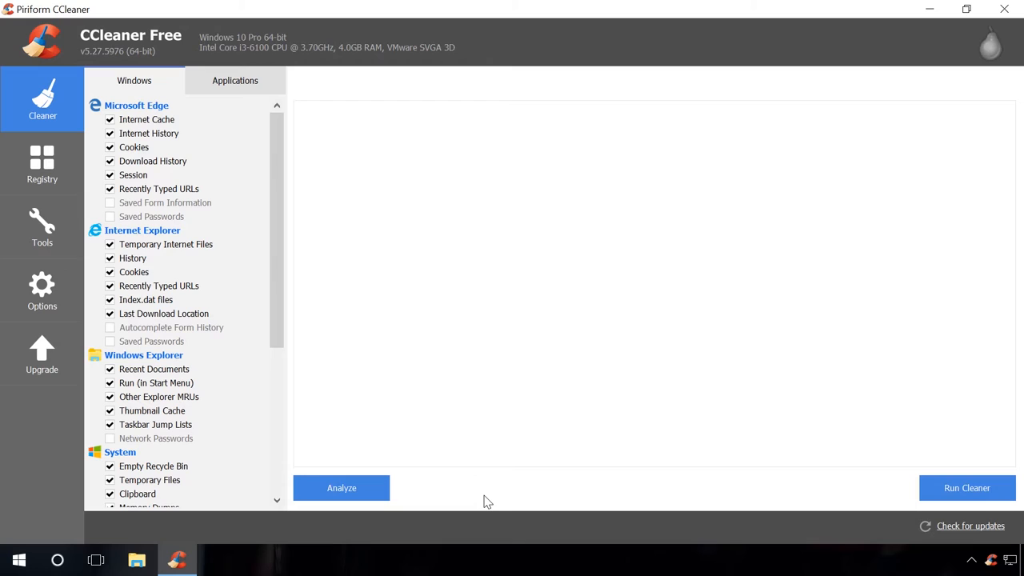
mouse_move(43, 98)
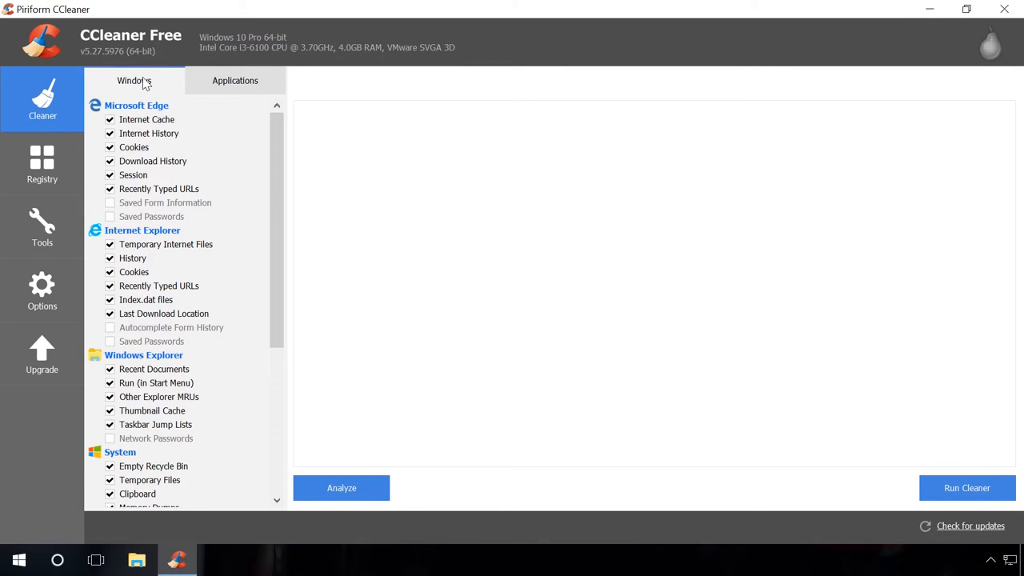
scroll("down", 3)
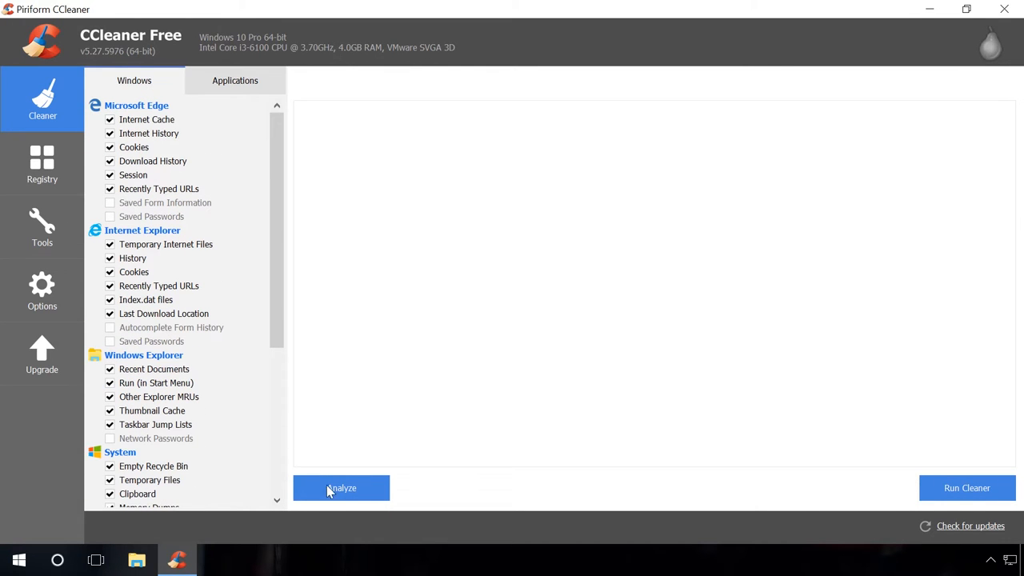
Analyze and clean about 789 MB of temporary files, caches and logs, then move to Registry.
left_click(341, 488)
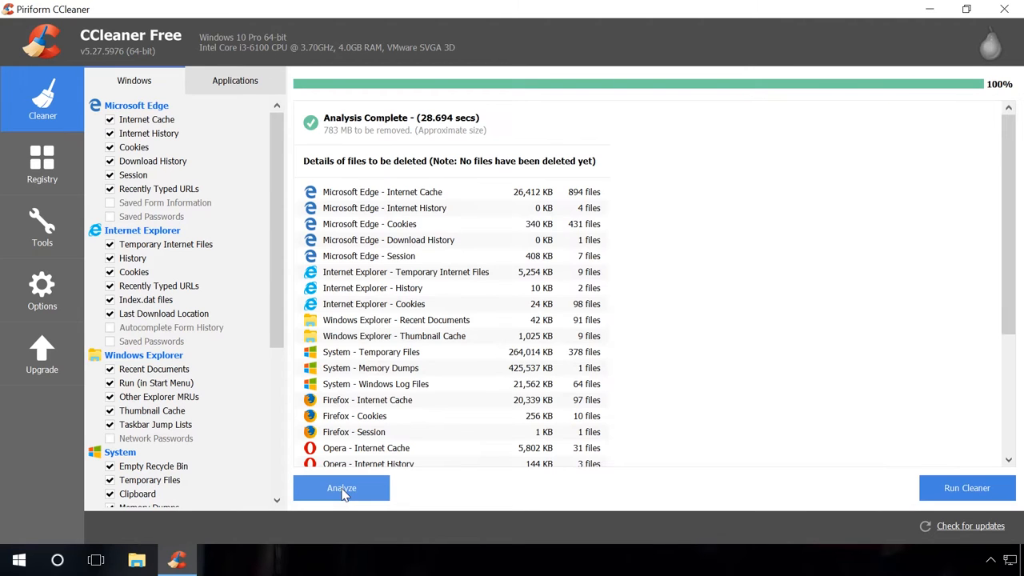
mouse_move(315, 363)
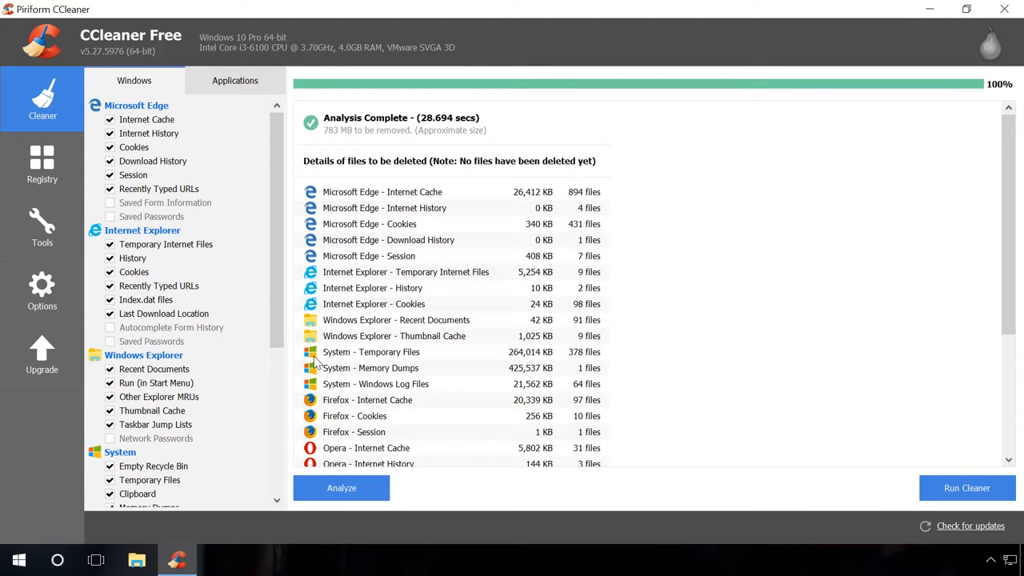
left_click(966, 487)
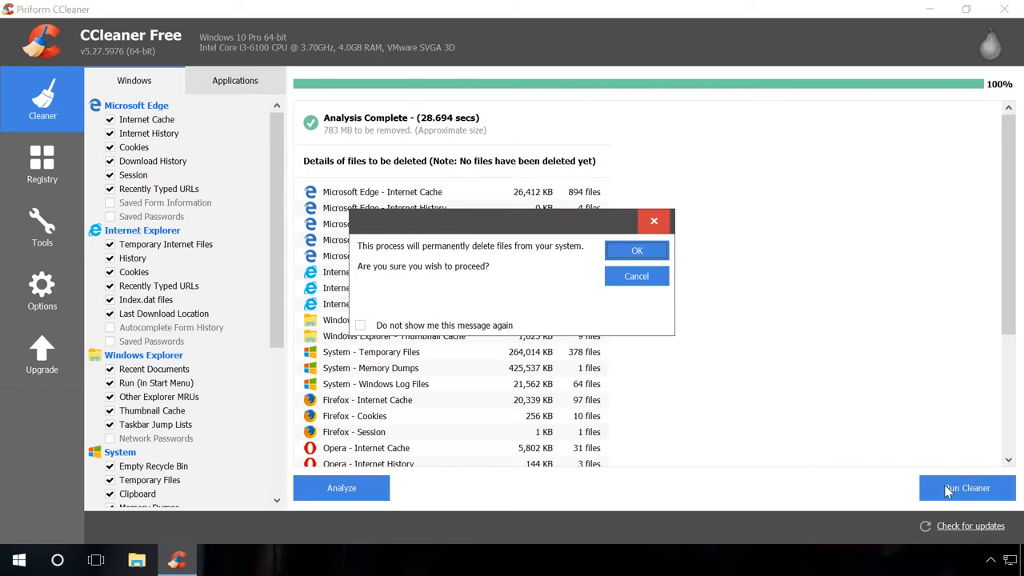
left_click(636, 251)
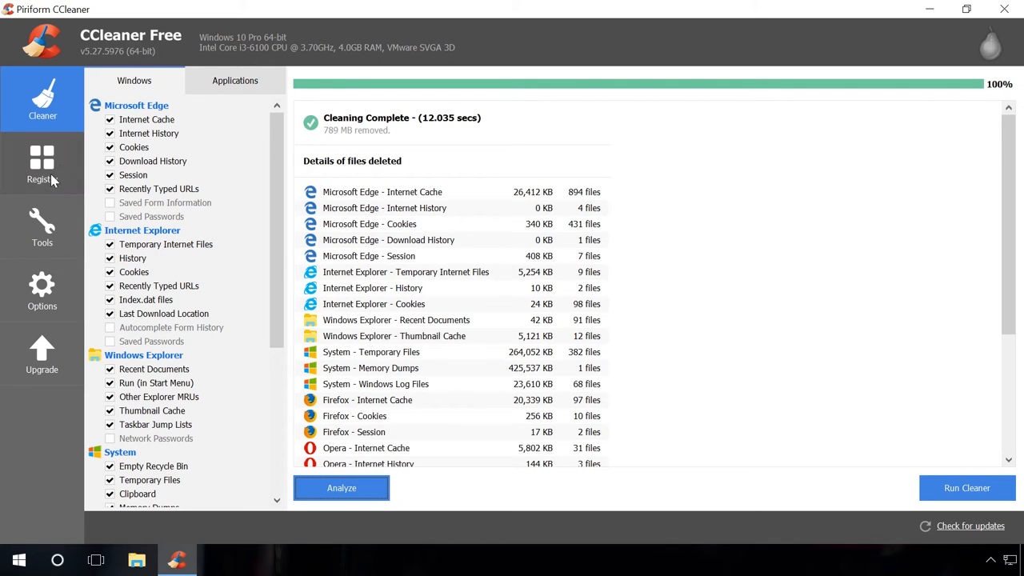
left_click(41, 164)
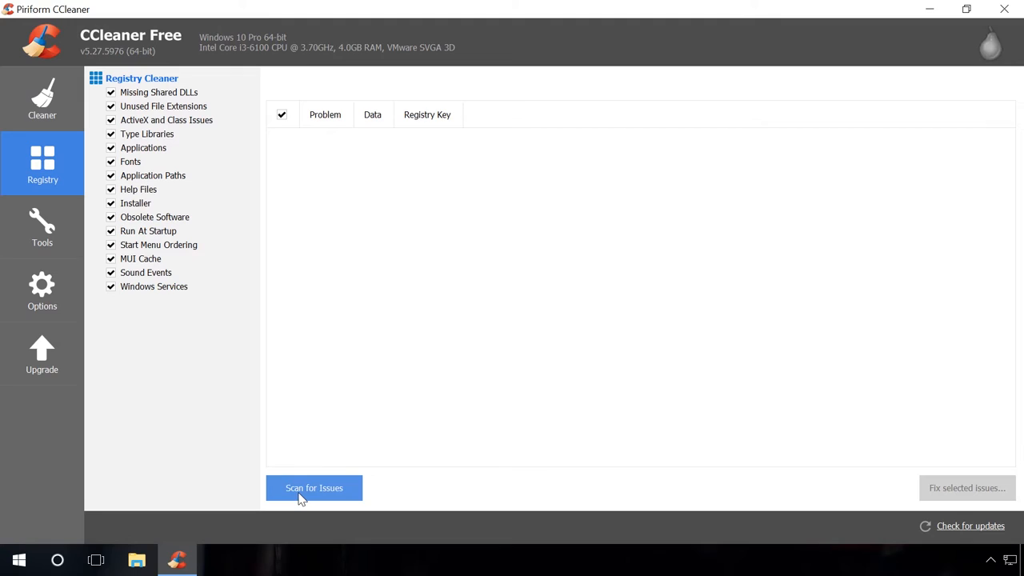
Scan the registry and fix all 173 issues found without making a backup.
left_click(313, 487)
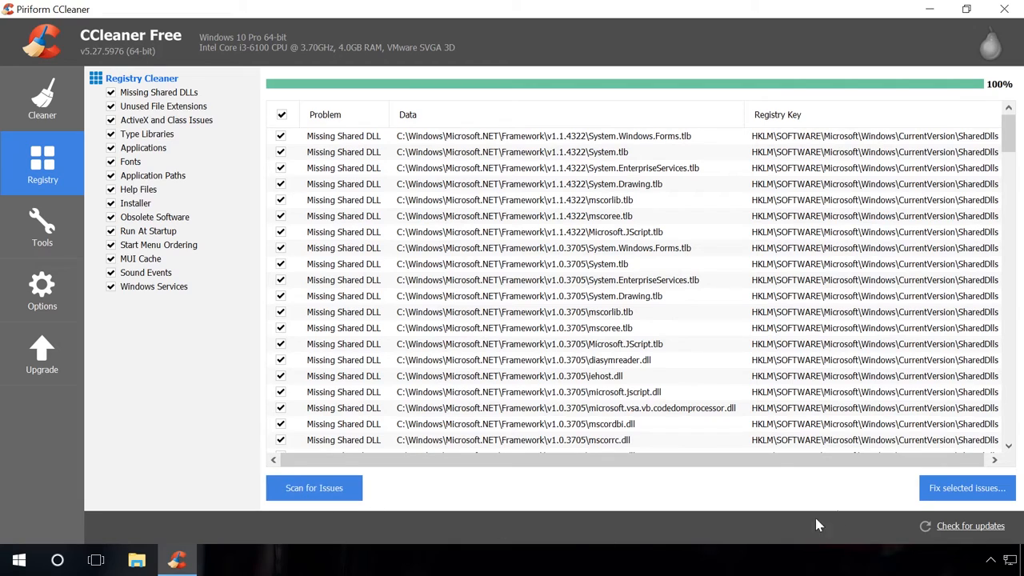
left_click(965, 487)
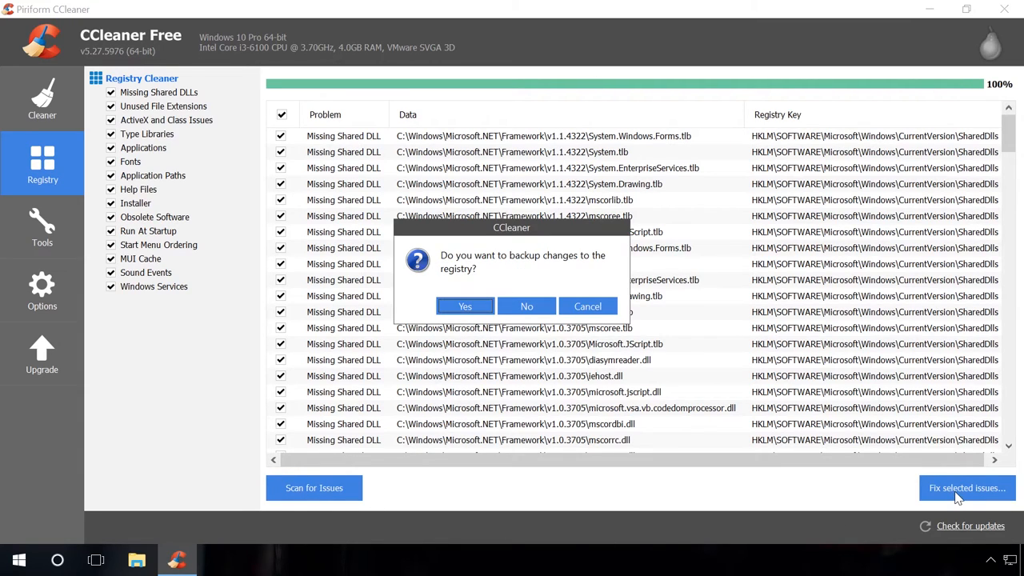
mouse_move(526, 306)
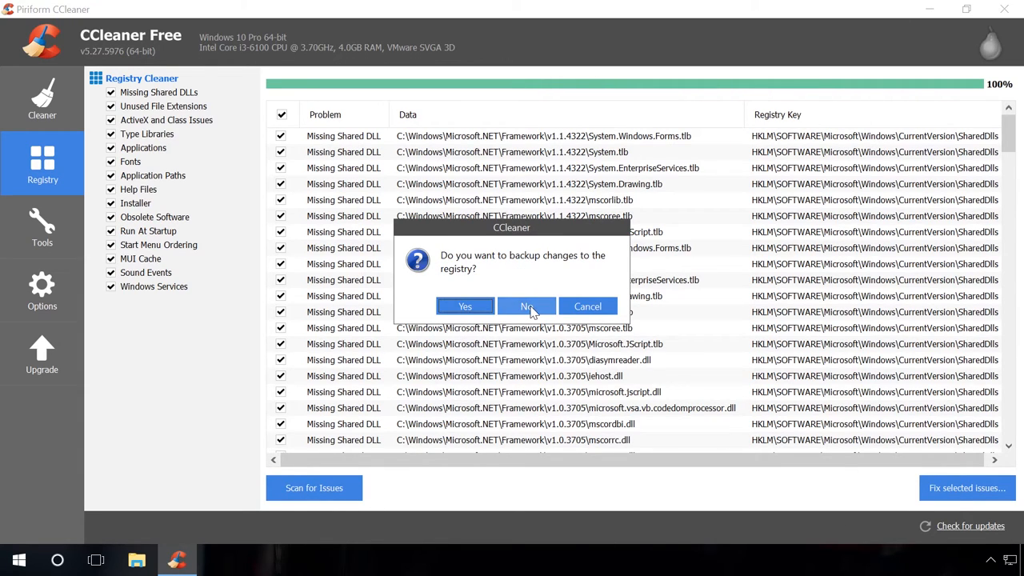
left_click(526, 306)
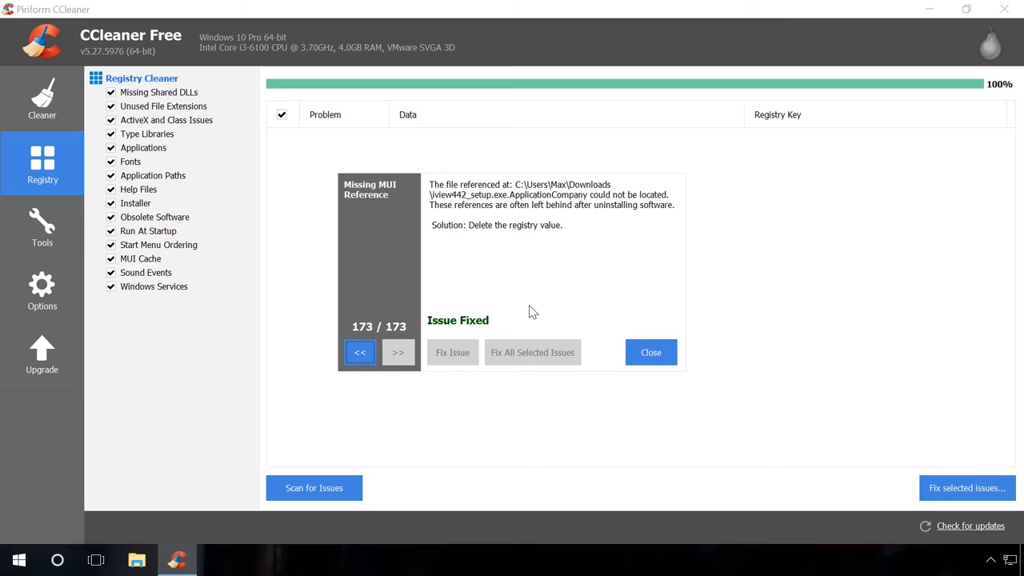
left_click(650, 352)
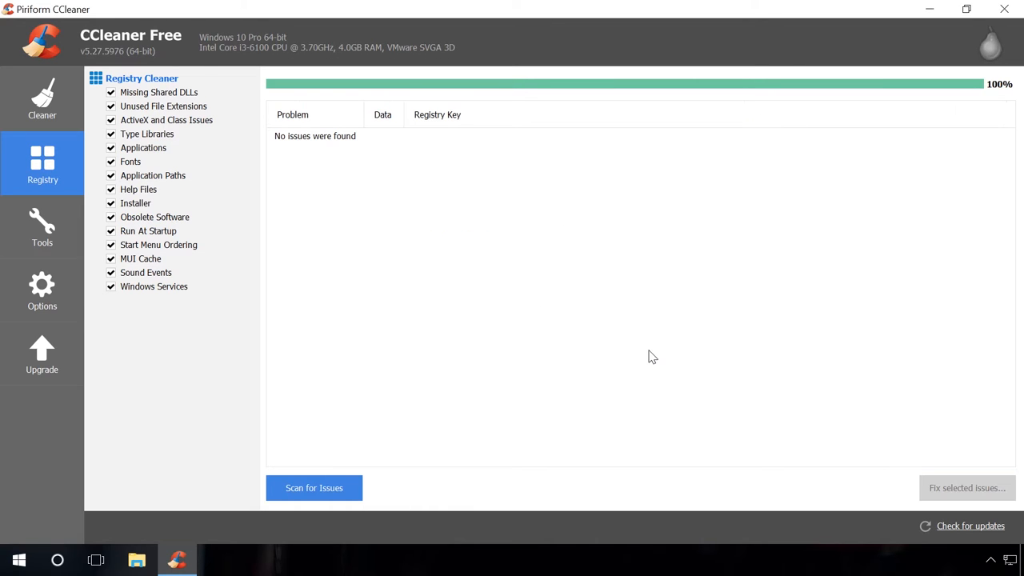
mouse_move(488, 268)
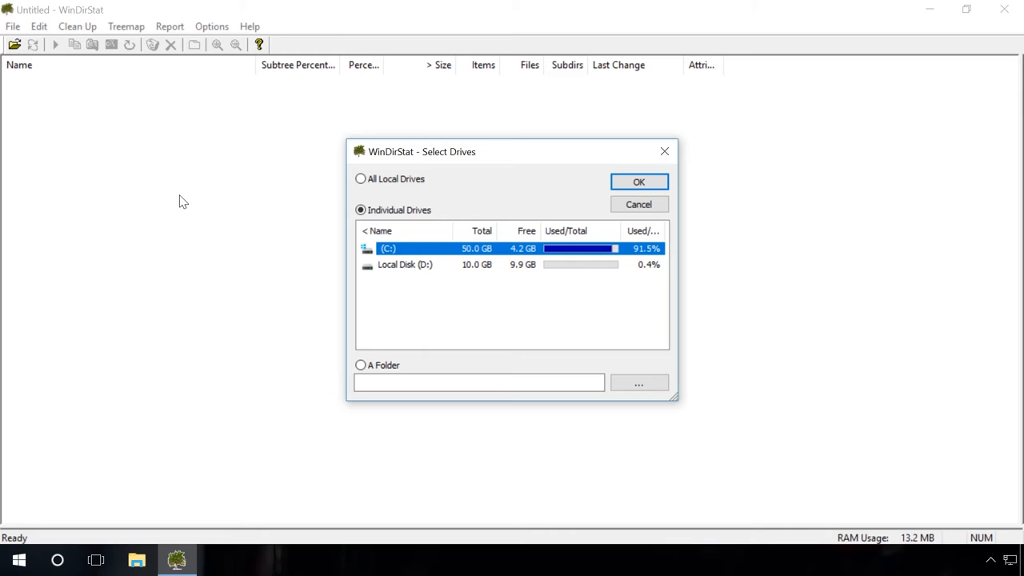
mouse_move(602, 418)
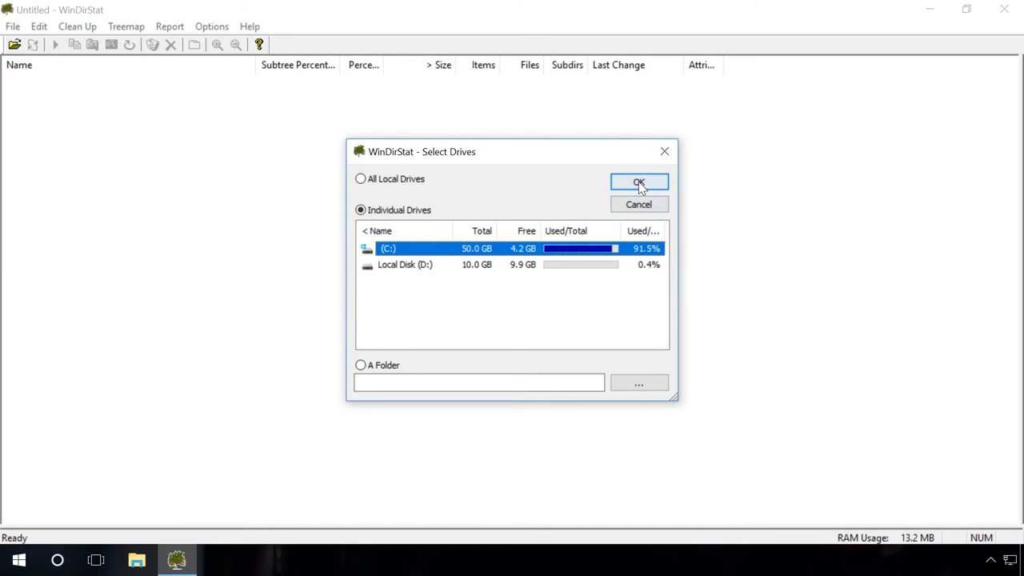
Start the WinDirStat scan of drive C from the Select Drives dialog.
left_click(638, 182)
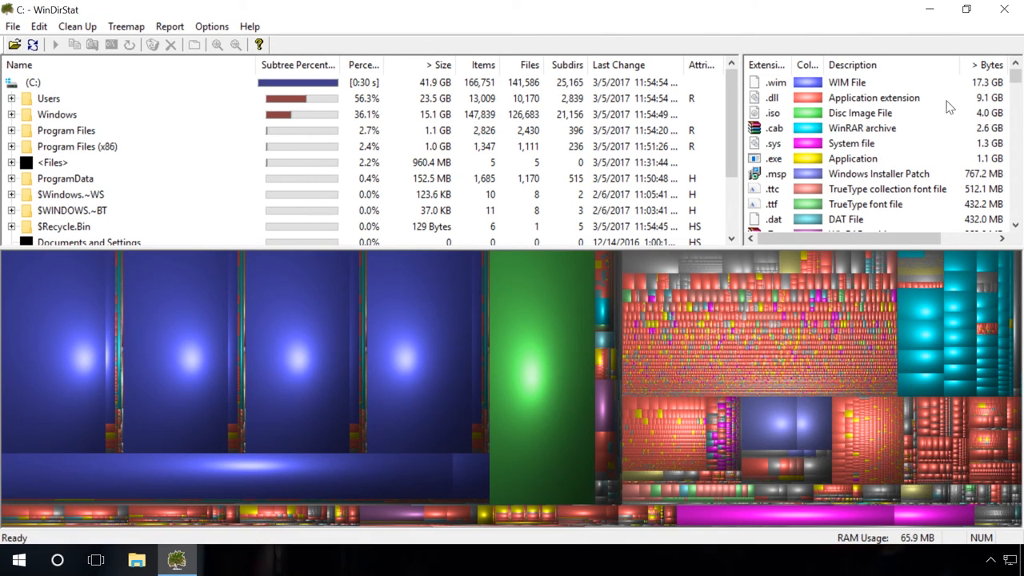
Permanently delete the Opera folder under Program Files, then launch VisiPics.
scroll("down", 3)
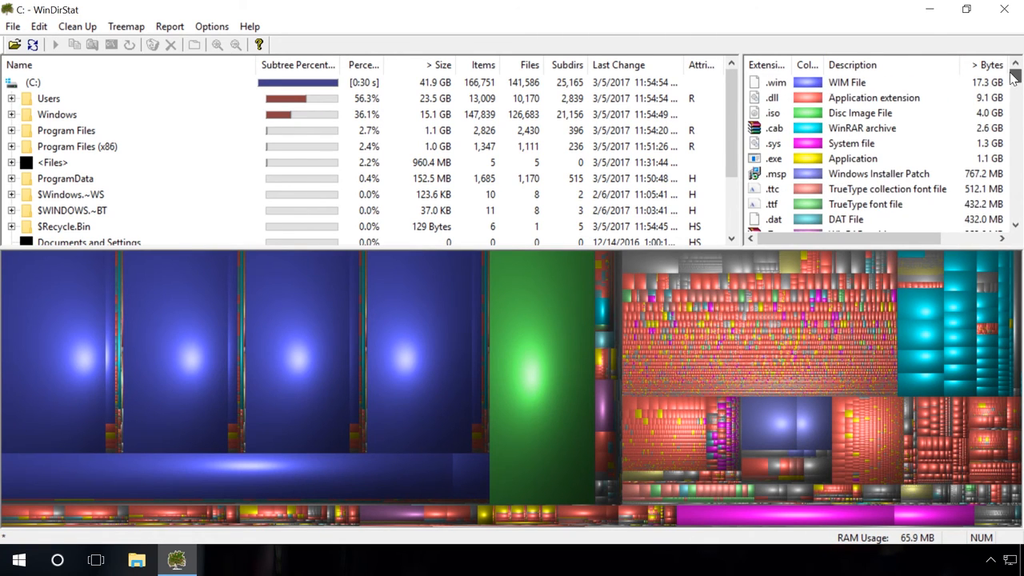
mouse_move(802, 134)
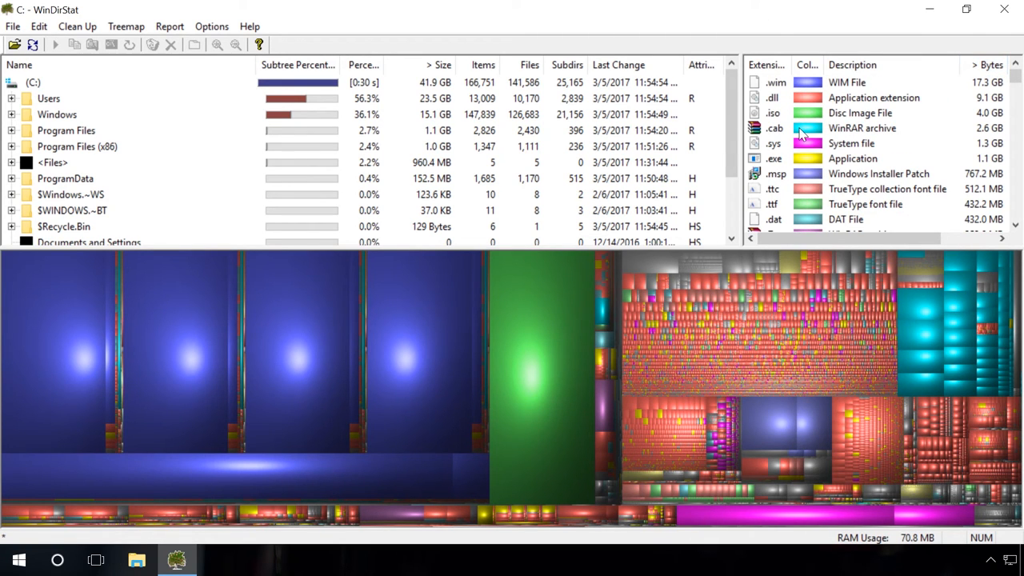
mouse_move(79, 95)
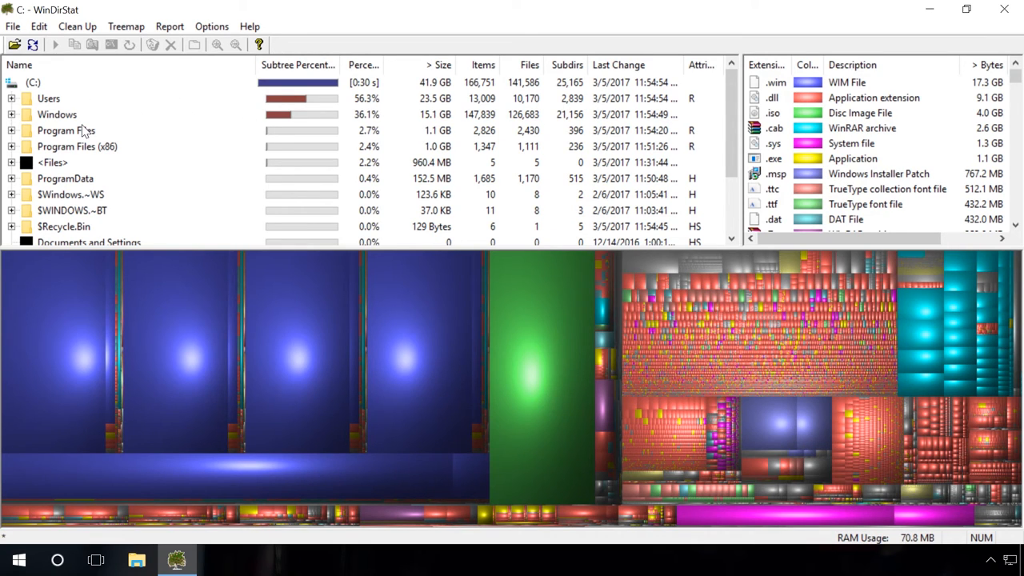
left_click(66, 131)
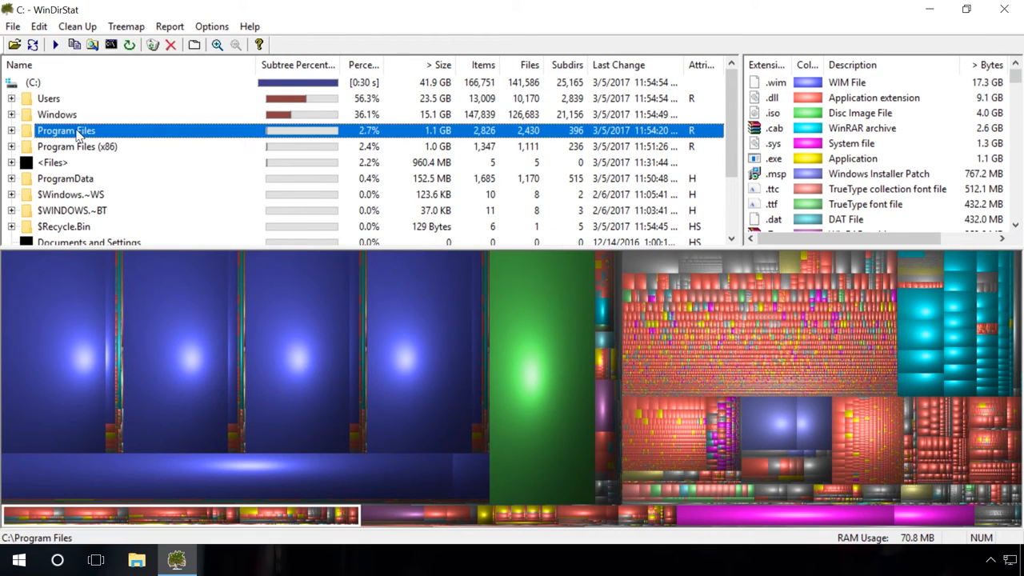
left_click(11, 131)
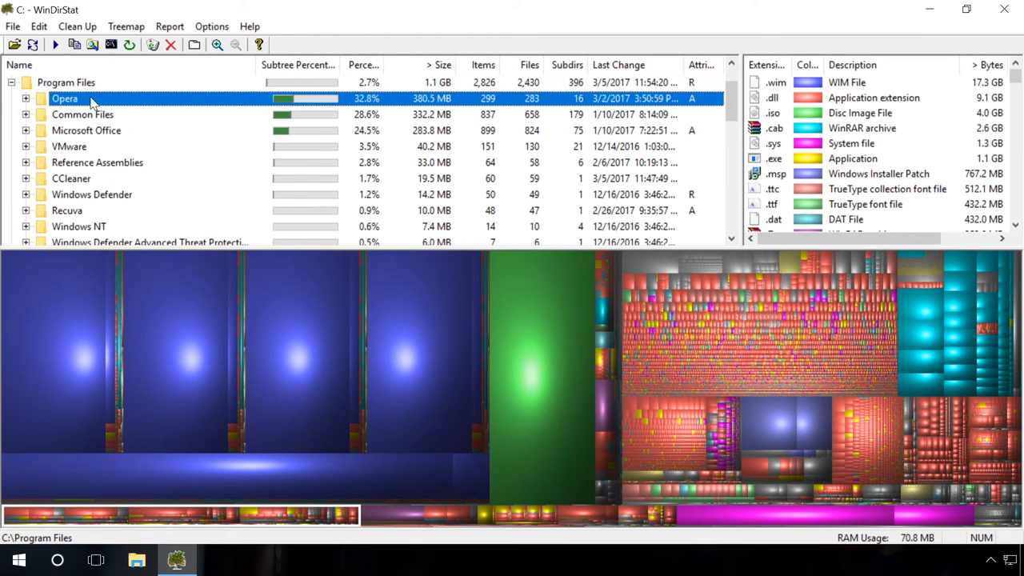
right_click(91, 98)
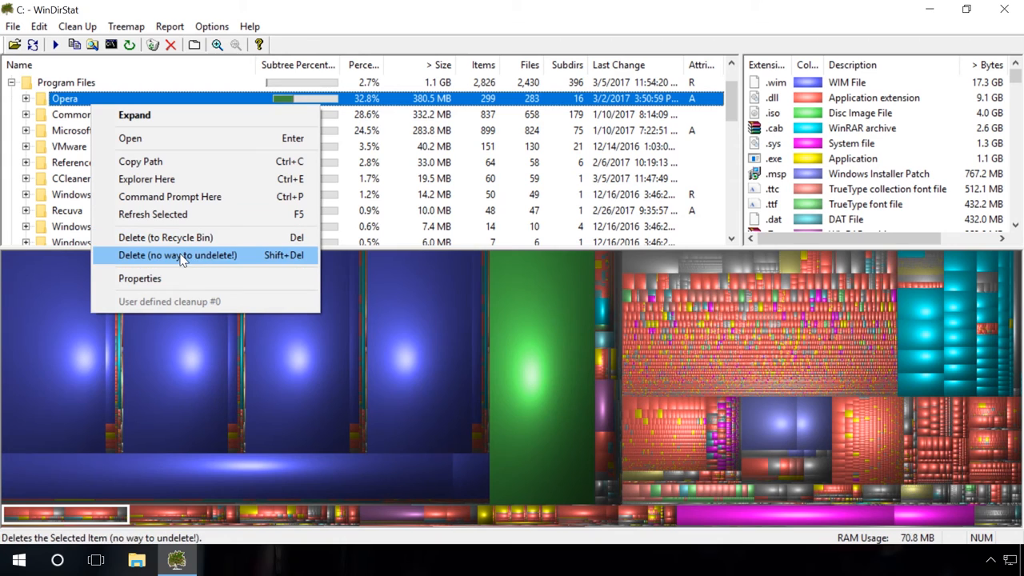
left_click(177, 254)
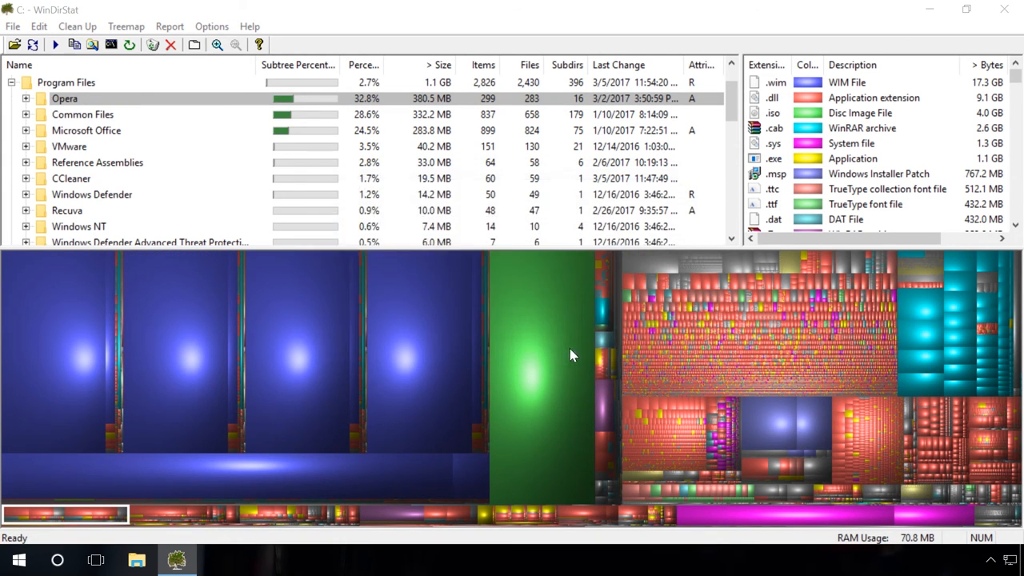
left_click(171, 44)
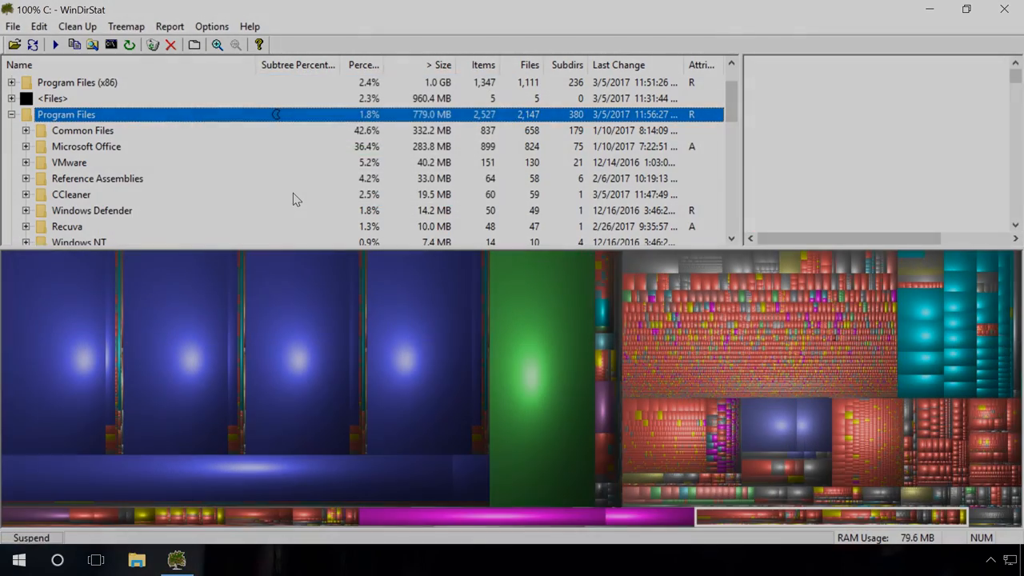
left_click(176, 559)
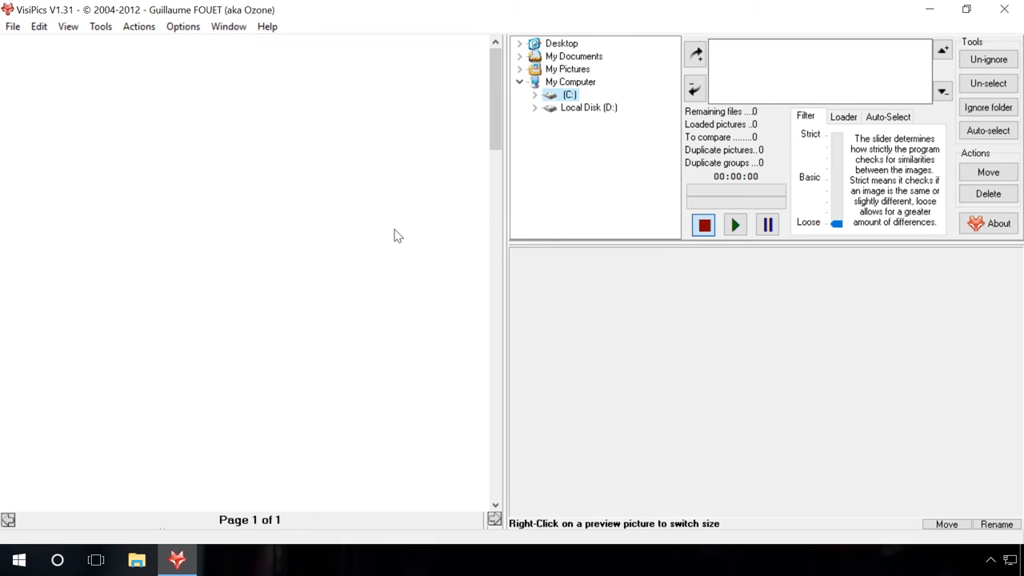
mouse_move(400, 241)
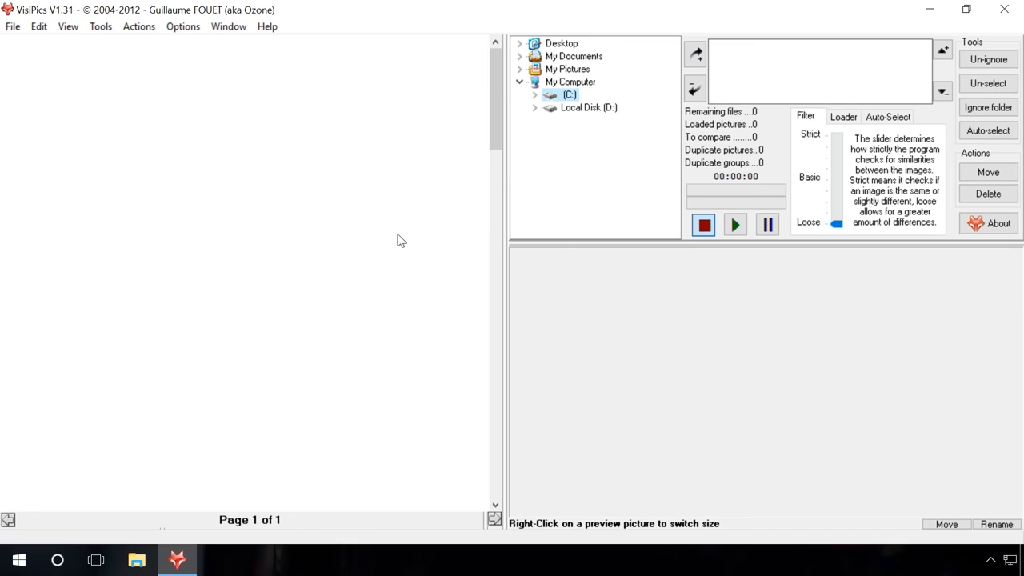
Queue drive C for scanning and start the duplicate-picture search.
left_click(695, 54)
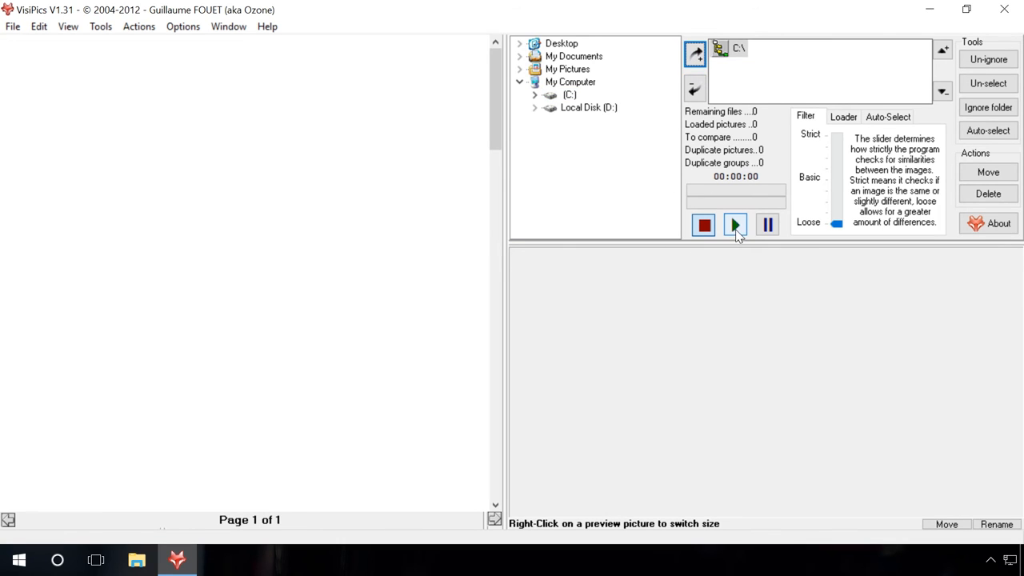
left_click(734, 224)
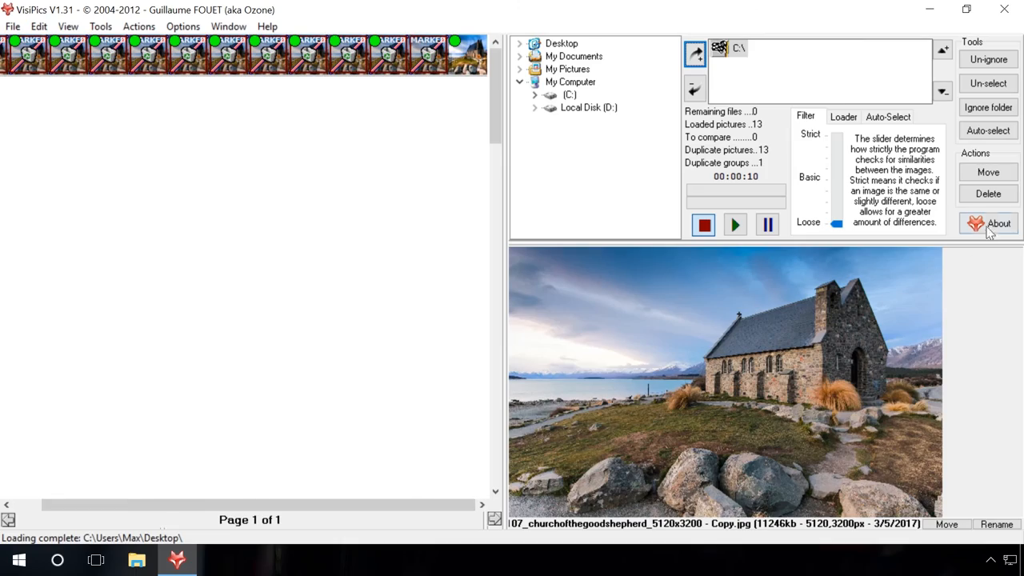
Delete the 13 marked duplicate pictures and confirm sending them to the Trash bin.
left_click(988, 193)
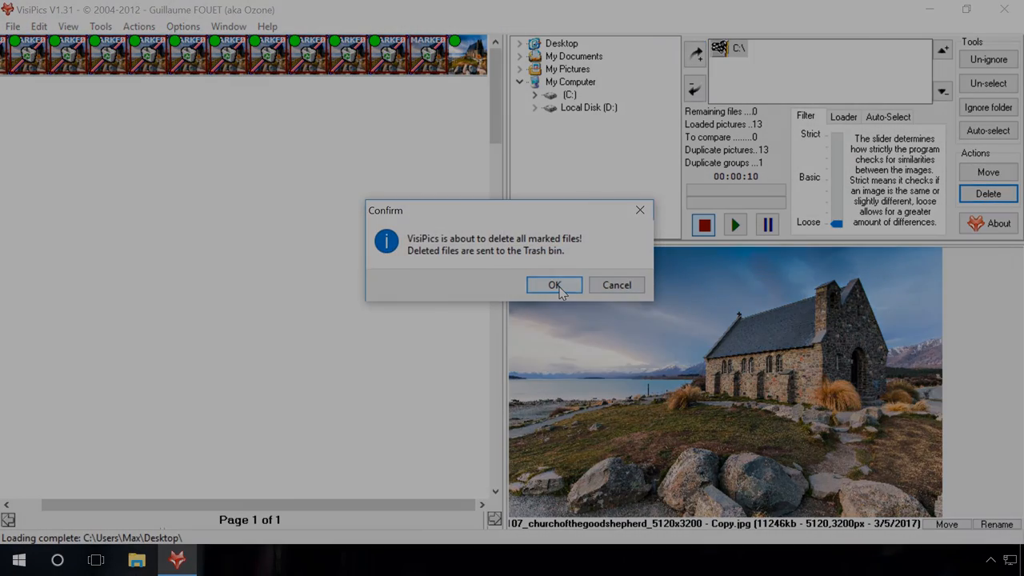
left_click(555, 284)
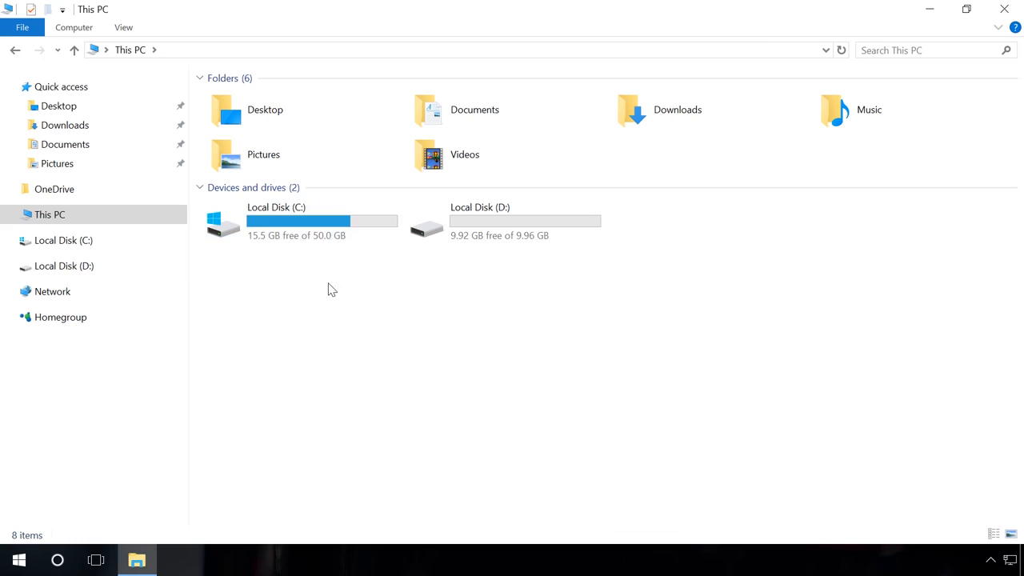
Select Local Disk (C:) in This PC to confirm 15.5 GB free of 50.0 GB.
left_click(275, 220)
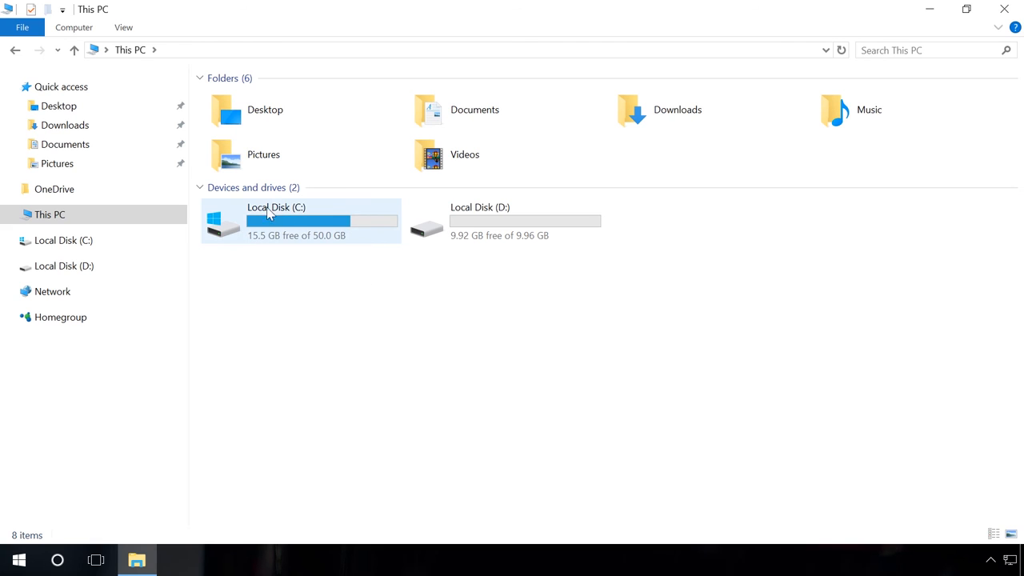